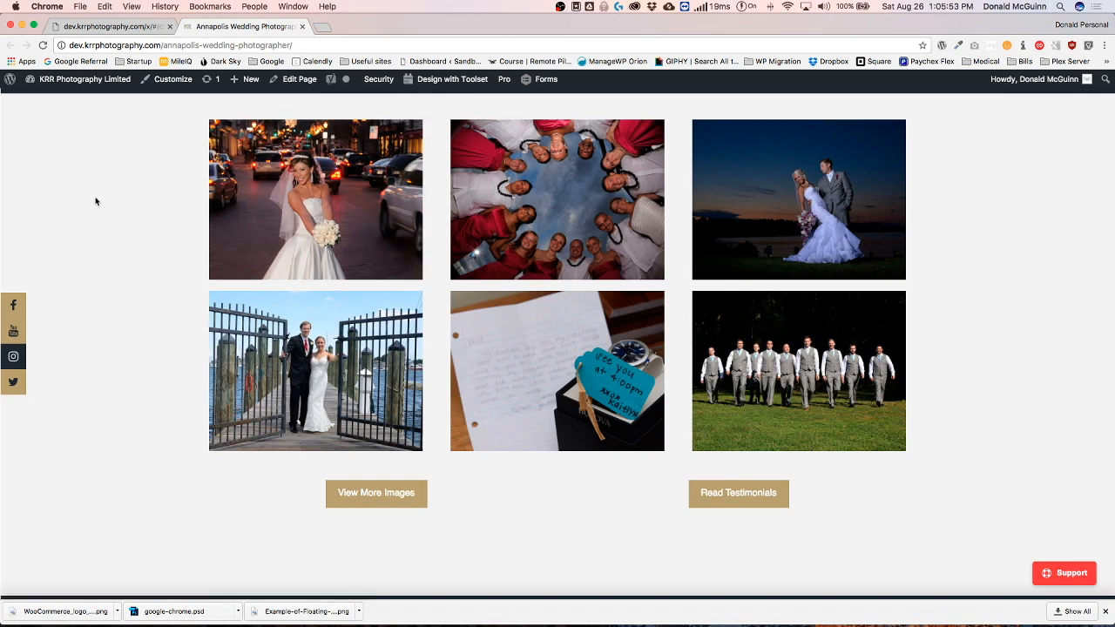
{"action": "mouse_move", "coordinate": [323, 215]}
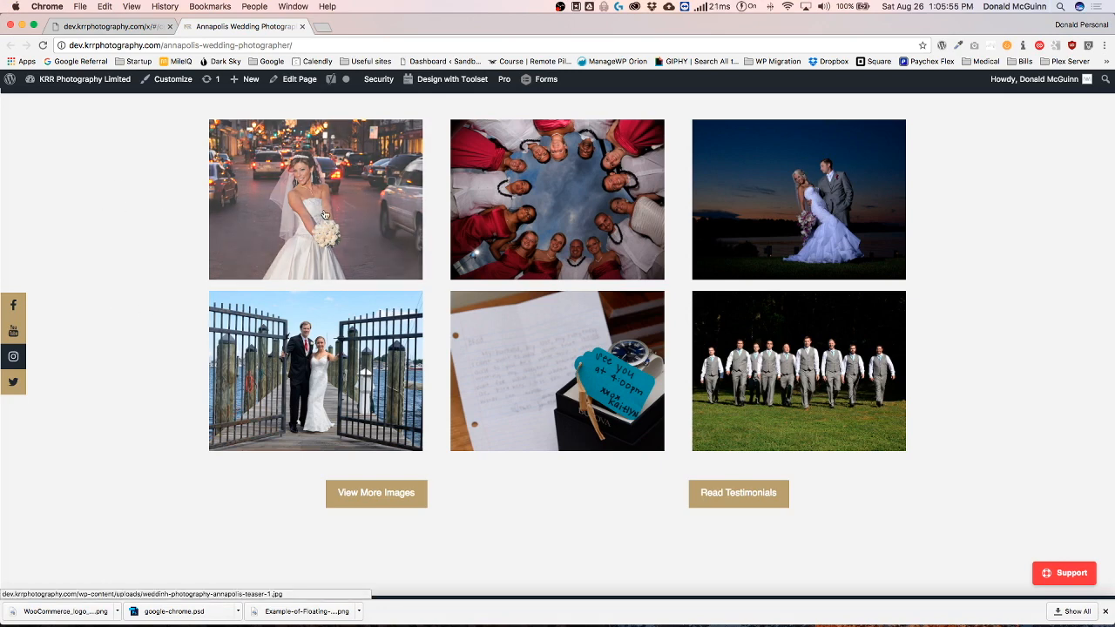
Add an Image element to the first column with Link enabled and an empty Href.
{"action": "left_click", "coordinate": [315, 199]}
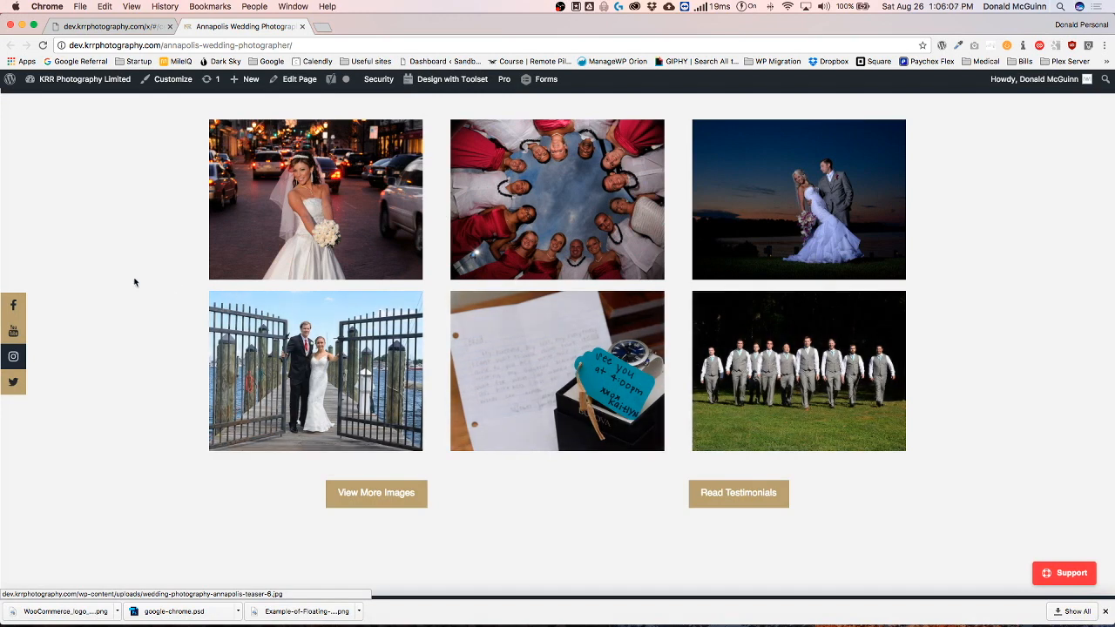
{"action": "mouse_move", "coordinate": [87, 287]}
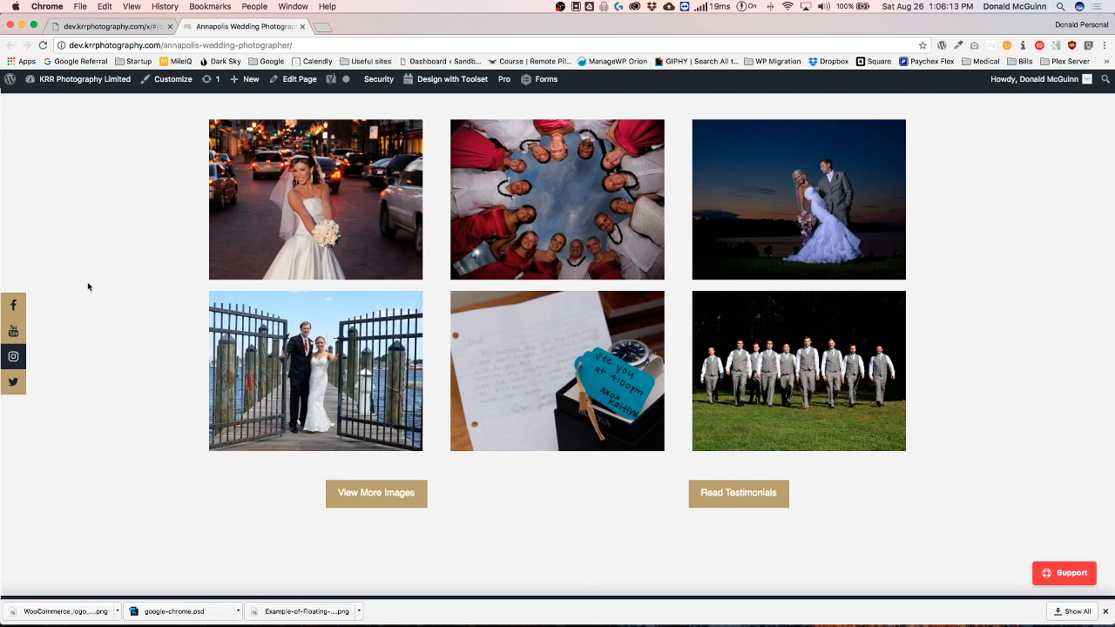
{"action": "mouse_move", "coordinate": [83, 291]}
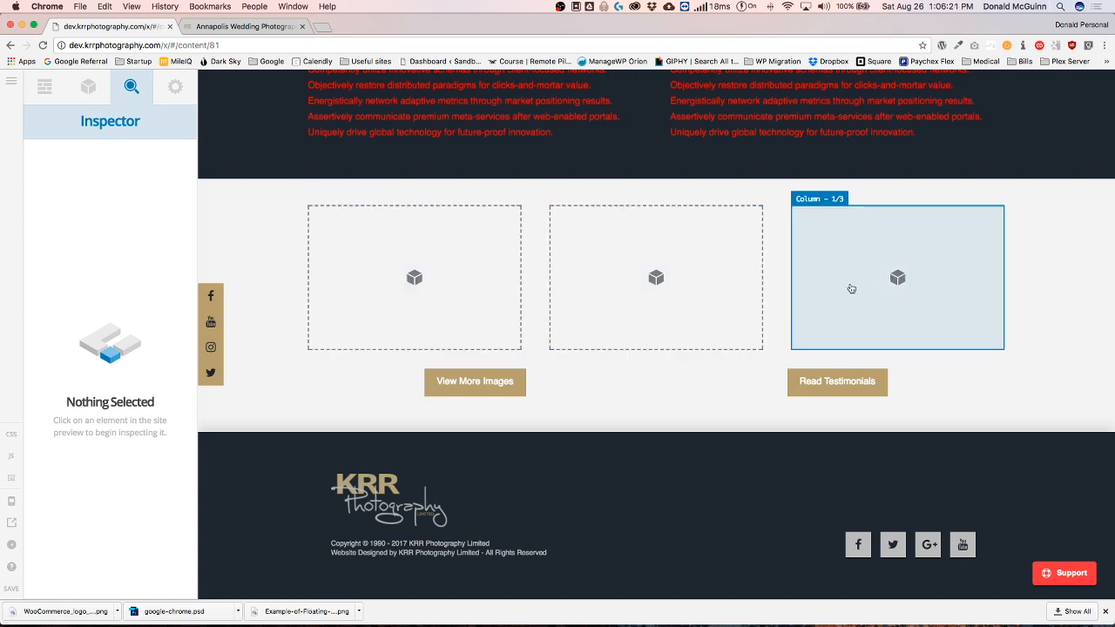
{"action": "left_click", "coordinate": [88, 86]}
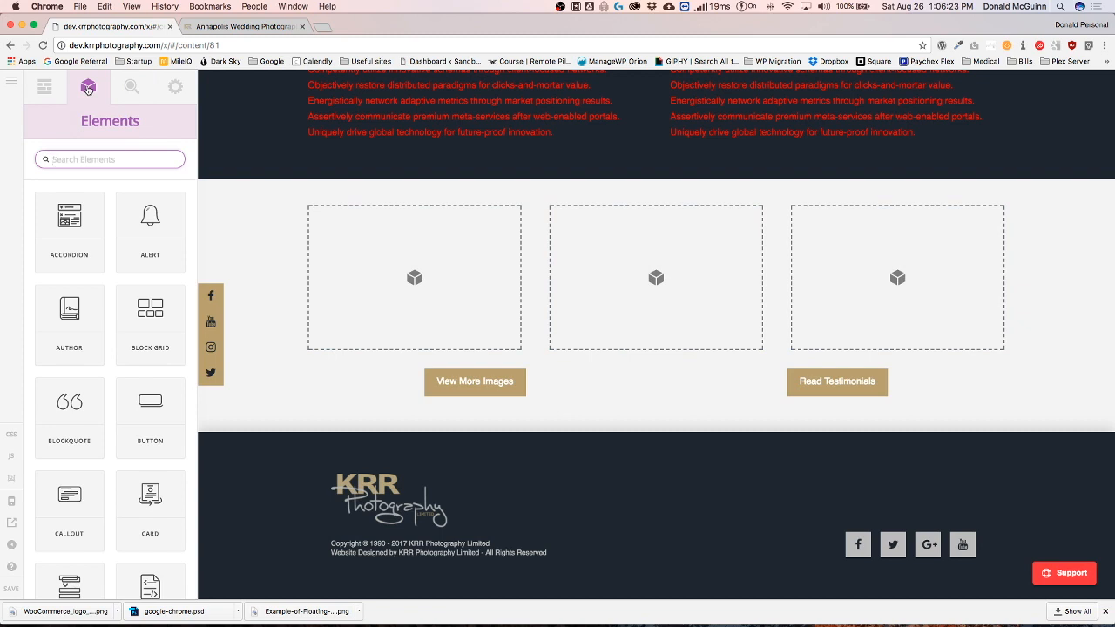
{"action": "type", "text": "image"}
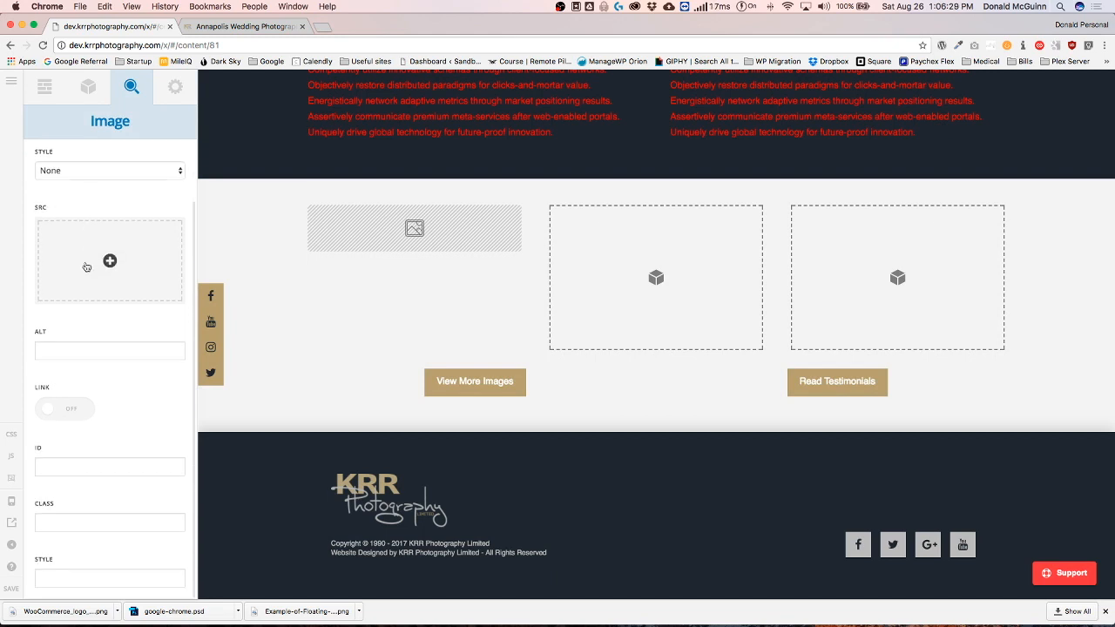
{"action": "left_click", "coordinate": [64, 408]}
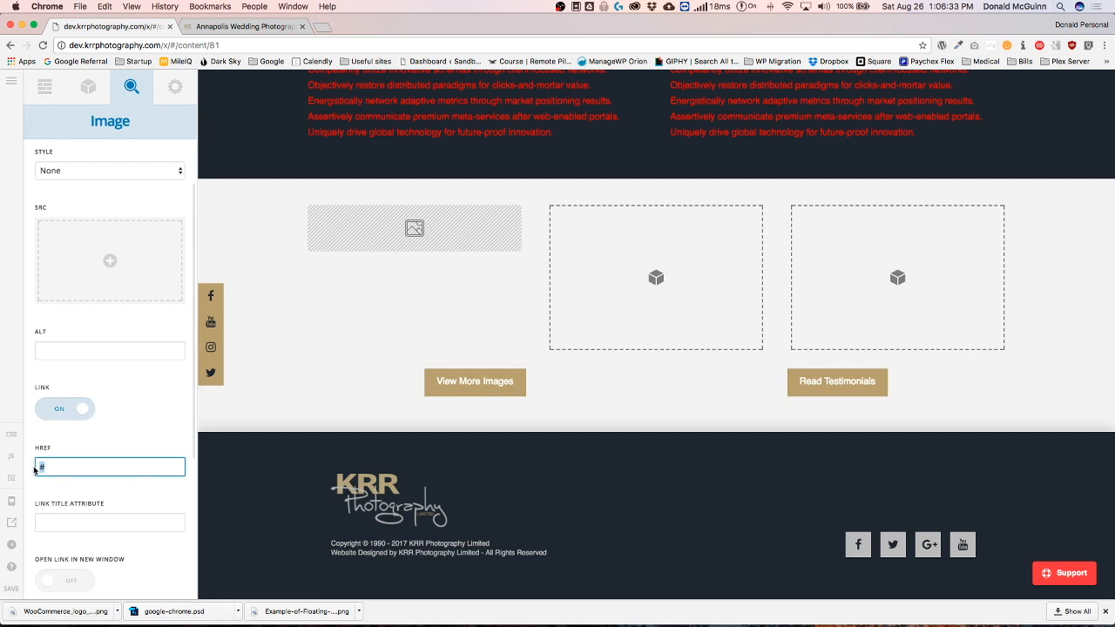
{"action": "left_click", "coordinate": [110, 466]}
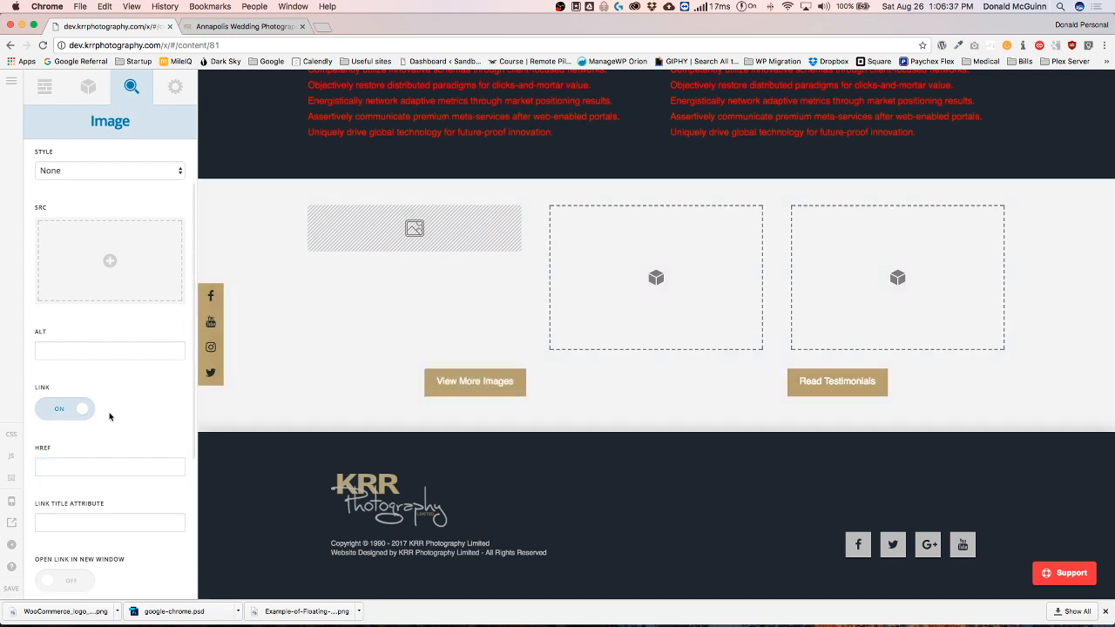
{"action": "scroll", "scroll_direction": "down", "scroll_amount": 3}
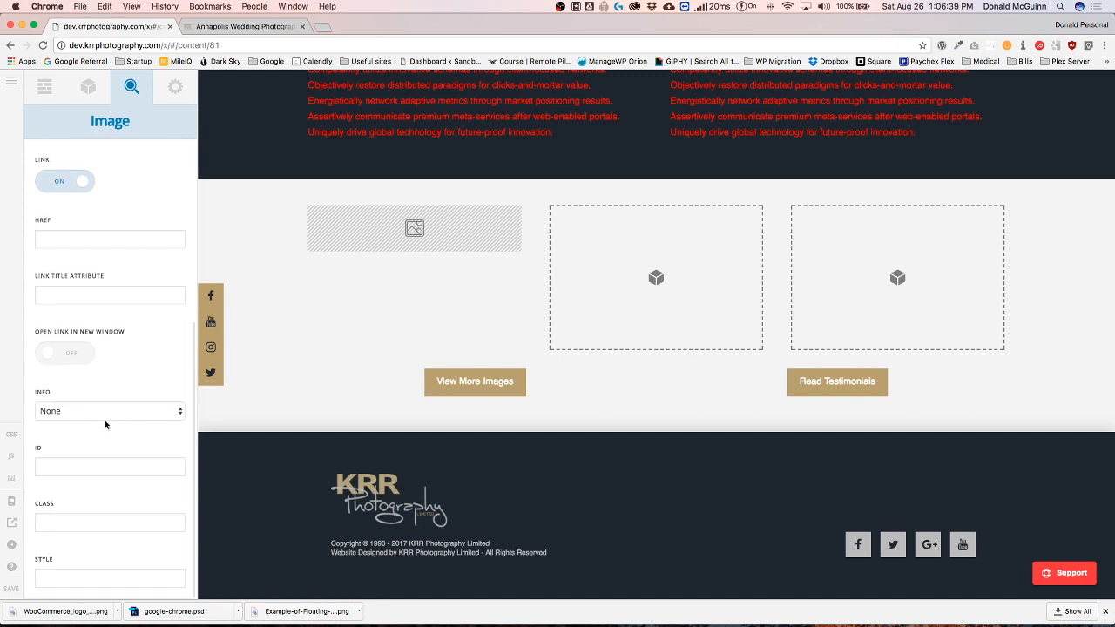
Give the first column's image the CSS class 'single-folio'.
{"action": "left_click", "coordinate": [110, 522]}
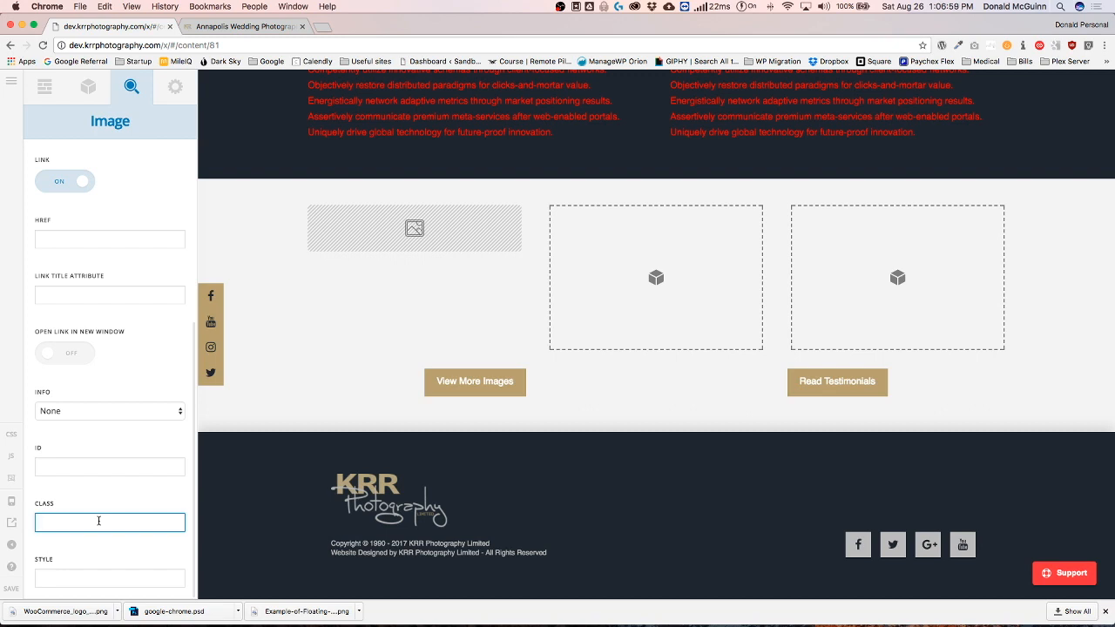
{"action": "type", "text": "singlew-f"}
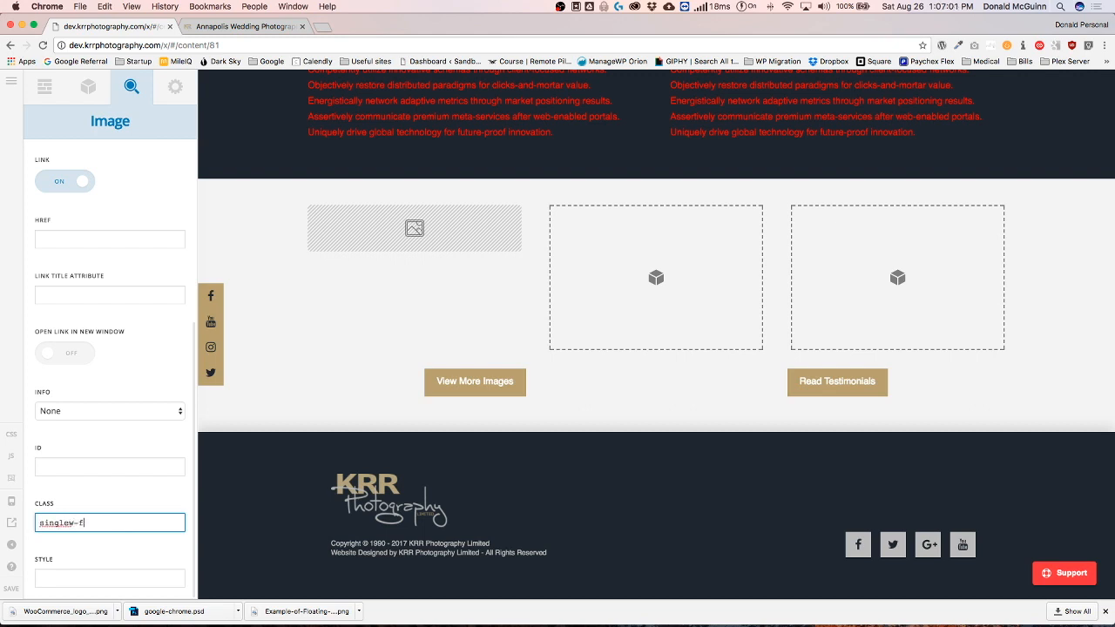
{"action": "type", "text": "olio"}
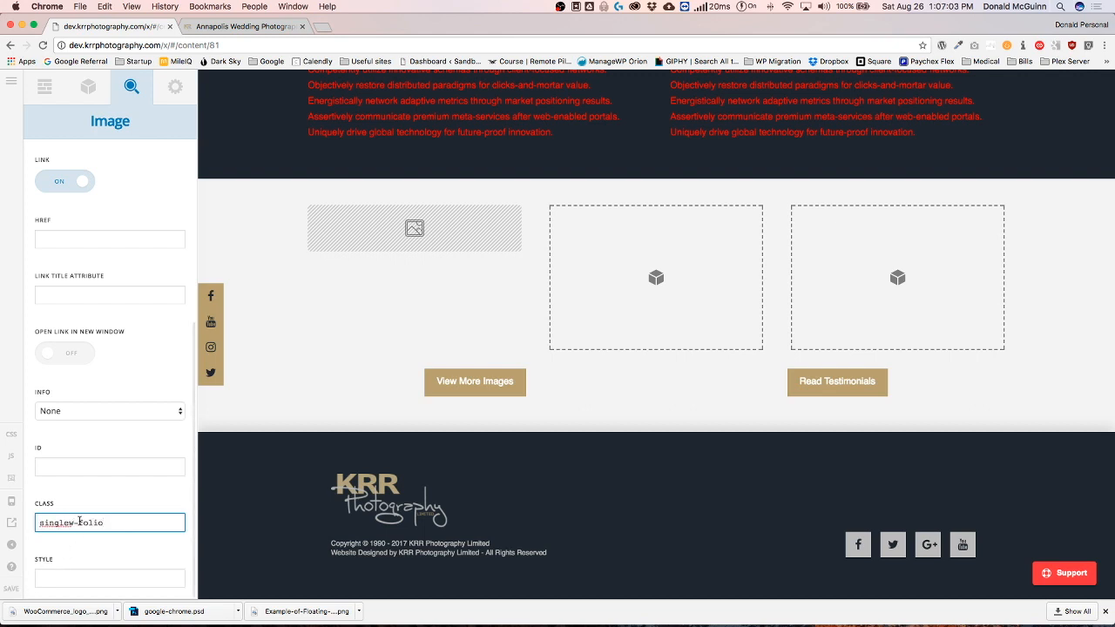
{"action": "type", "text": "single-folio"}
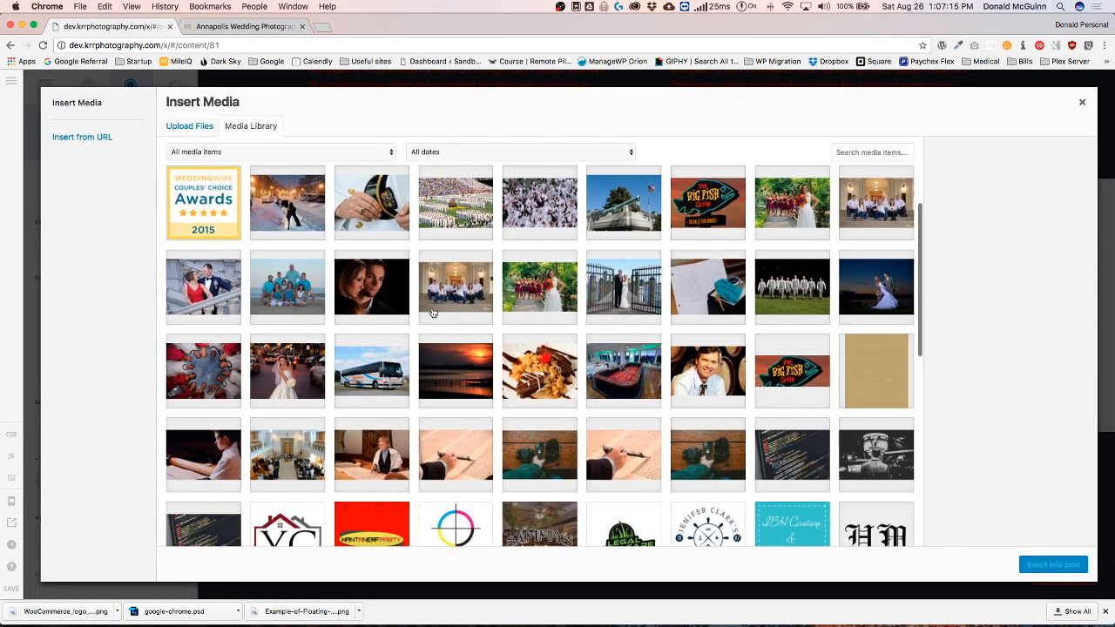
Insert the city-street bride photo, then wedding-photography-annapolis-teaser-2.jpg into the third image.
{"action": "left_click", "coordinate": [287, 370]}
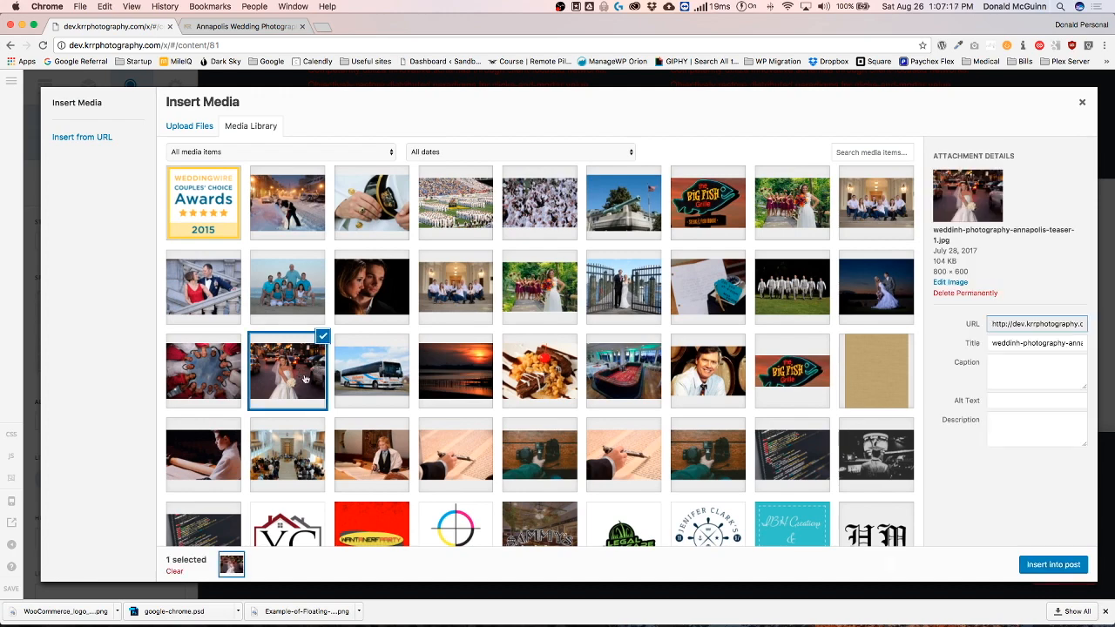
{"action": "left_click", "coordinate": [1052, 565]}
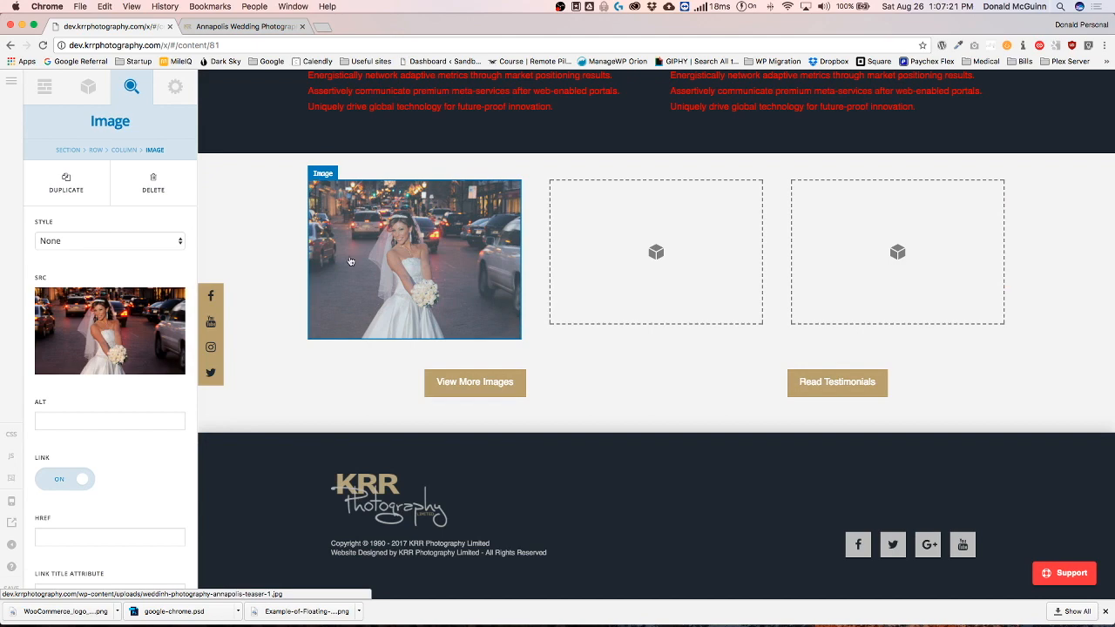
{"action": "left_click", "coordinate": [65, 183]}
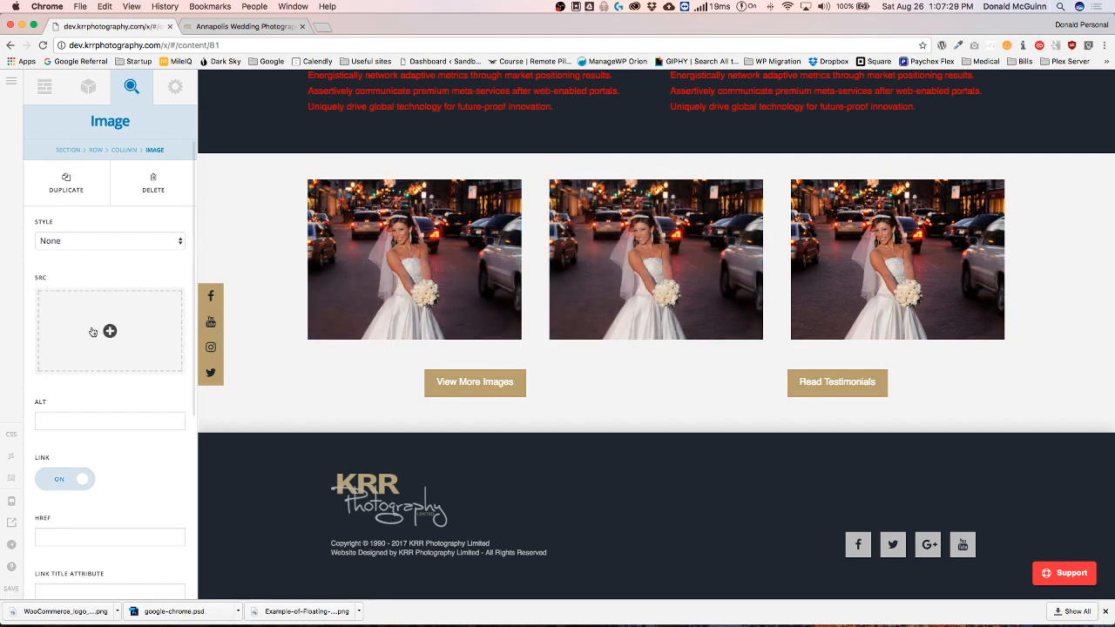
{"action": "left_click", "coordinate": [110, 331]}
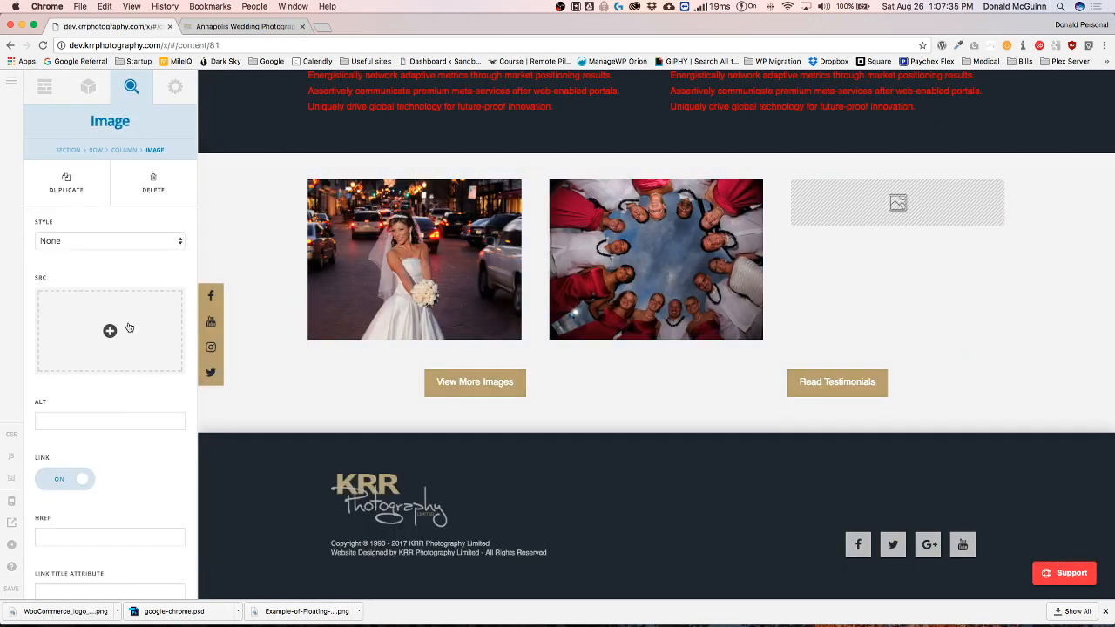
{"action": "left_click", "coordinate": [110, 330]}
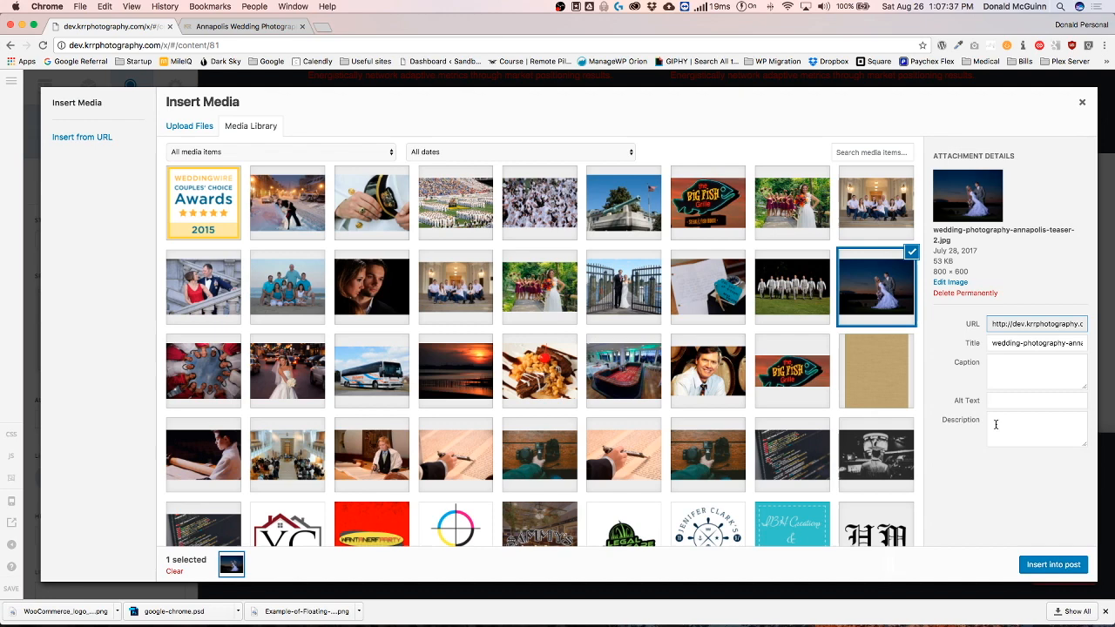
{"action": "left_click", "coordinate": [1052, 564]}
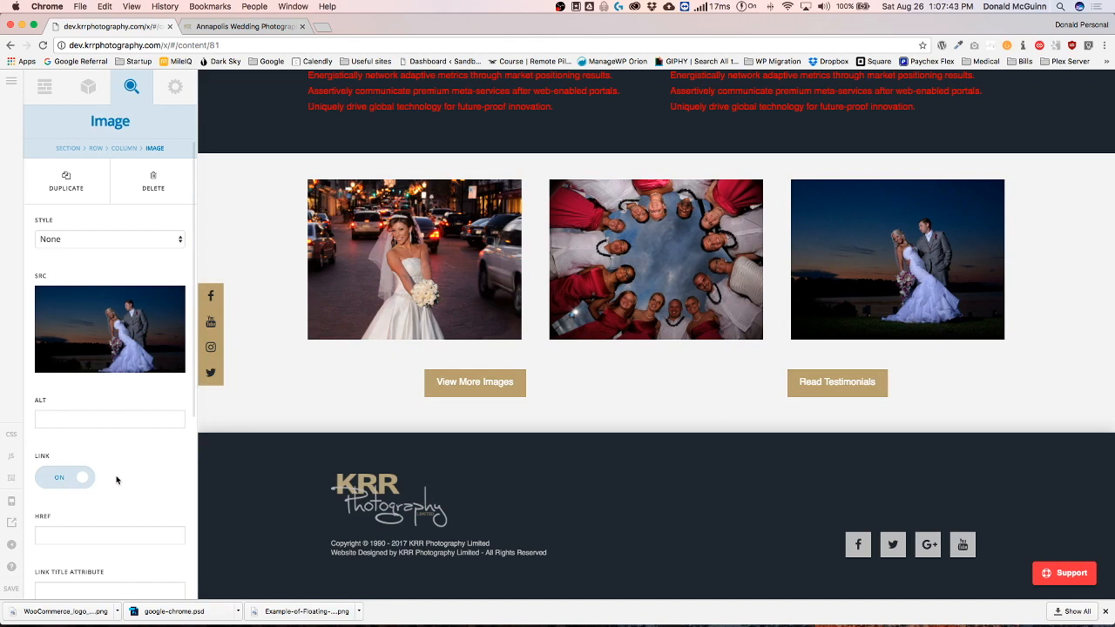
{"action": "mouse_move", "coordinate": [173, 441]}
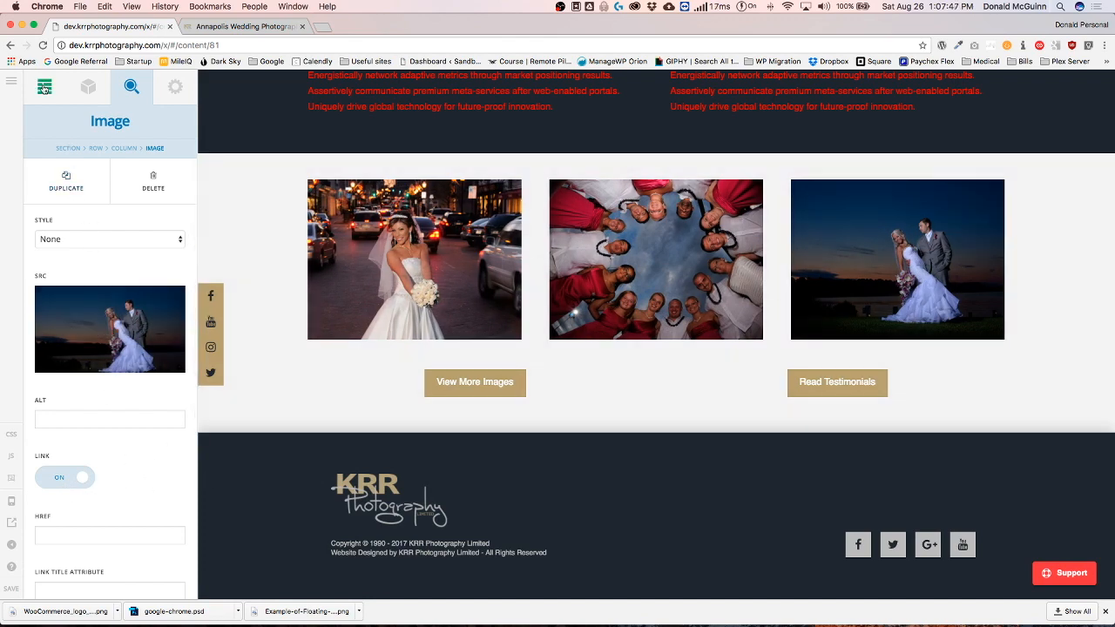
Add a new Section 4 below the image row holding a Raw Content element.
{"action": "left_click", "coordinate": [44, 87]}
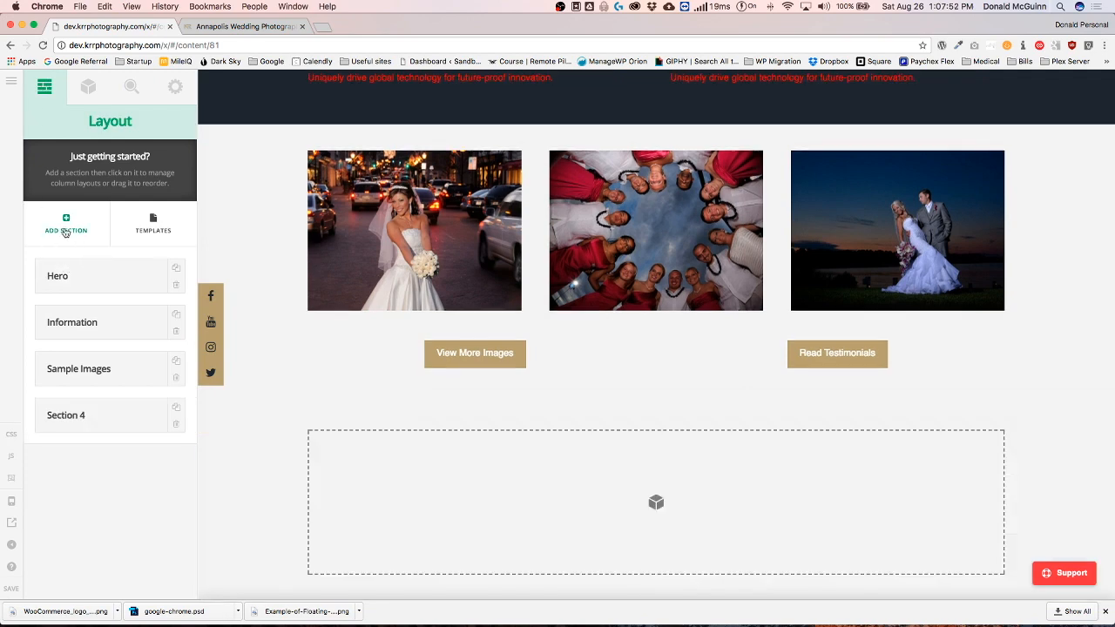
{"action": "left_click", "coordinate": [88, 86]}
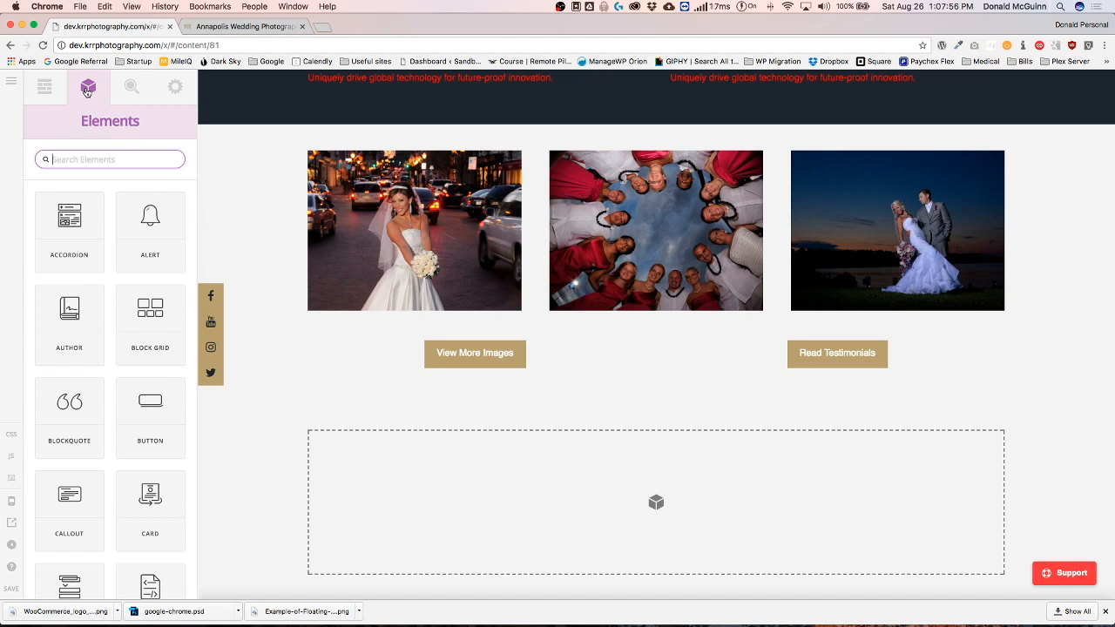
{"action": "type", "text": "raw"}
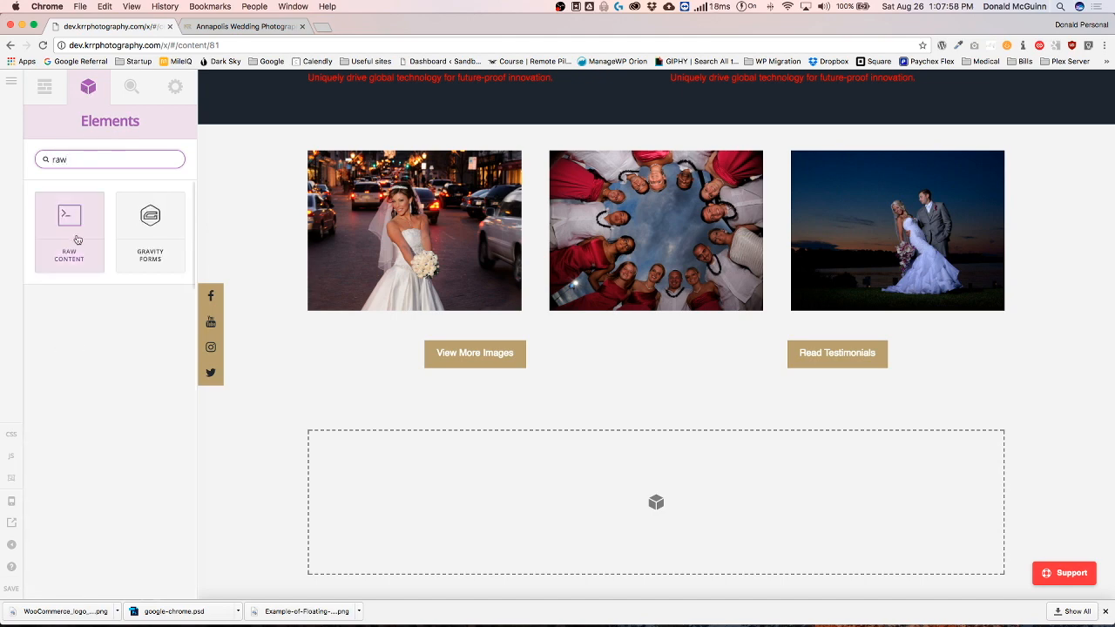
{"action": "left_click", "coordinate": [69, 231]}
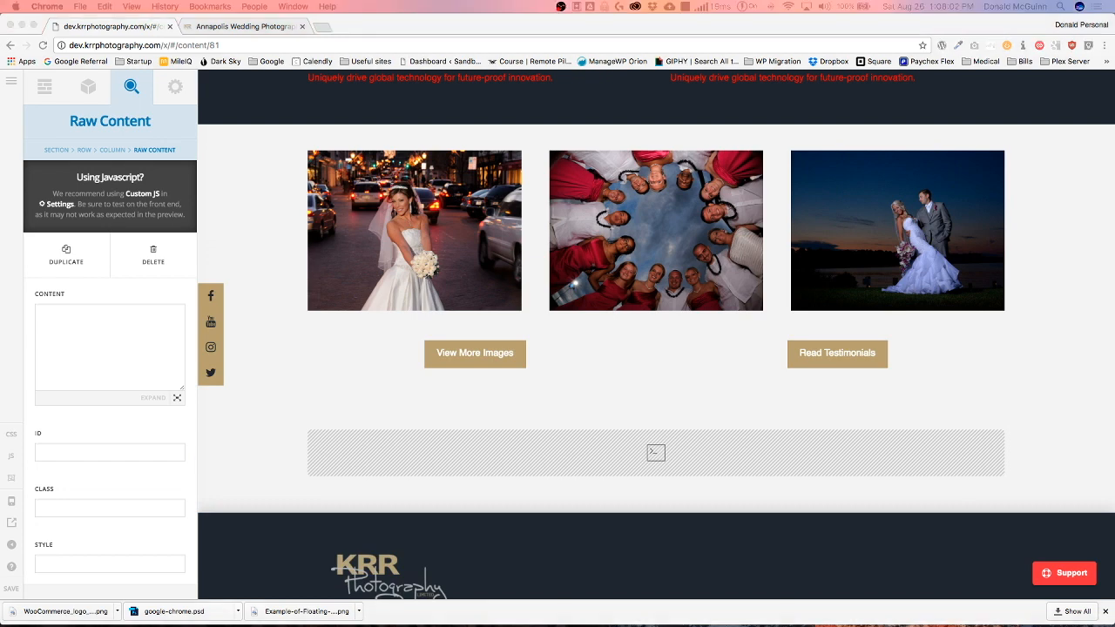
{"action": "left_click", "coordinate": [109, 348]}
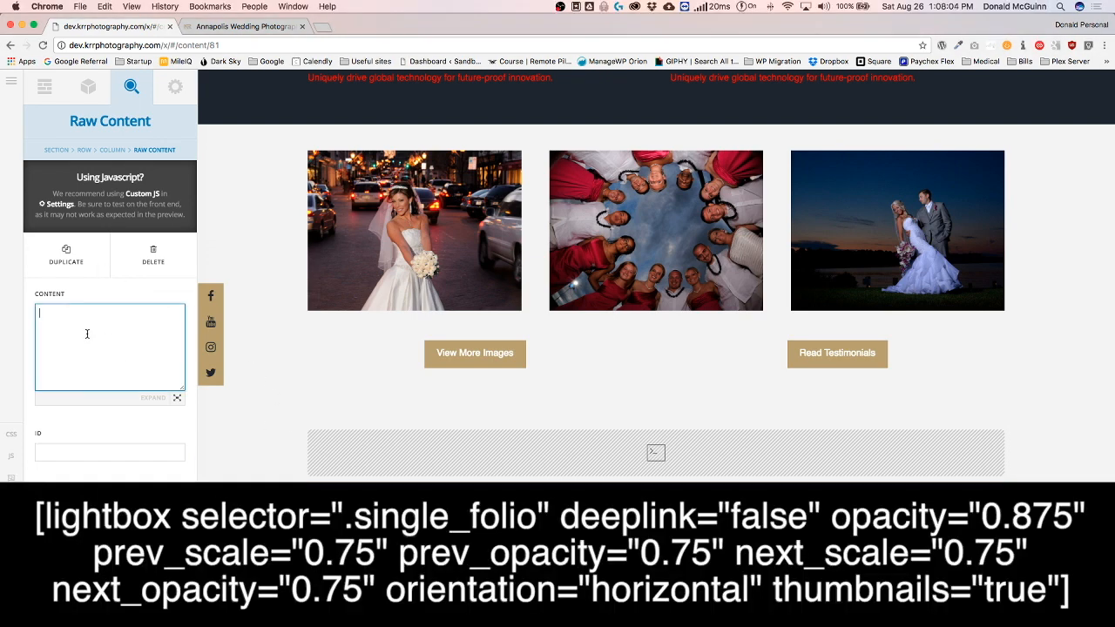
Paste the lightbox shortcode and change its selector from '.single_folio' to '.single-folio'.
{"action": "type", "text": "[lightbox selector=\".single_folio\" deeplink=\"false\" opacity=\"0.875\" prev_scale=\"0.75\" prev_opacity=\"0.75\" next_scale=\"0.75\" next_opacity=\"0.75\" orientation=\"horizontal\" thumbnails=\"true\"]"}
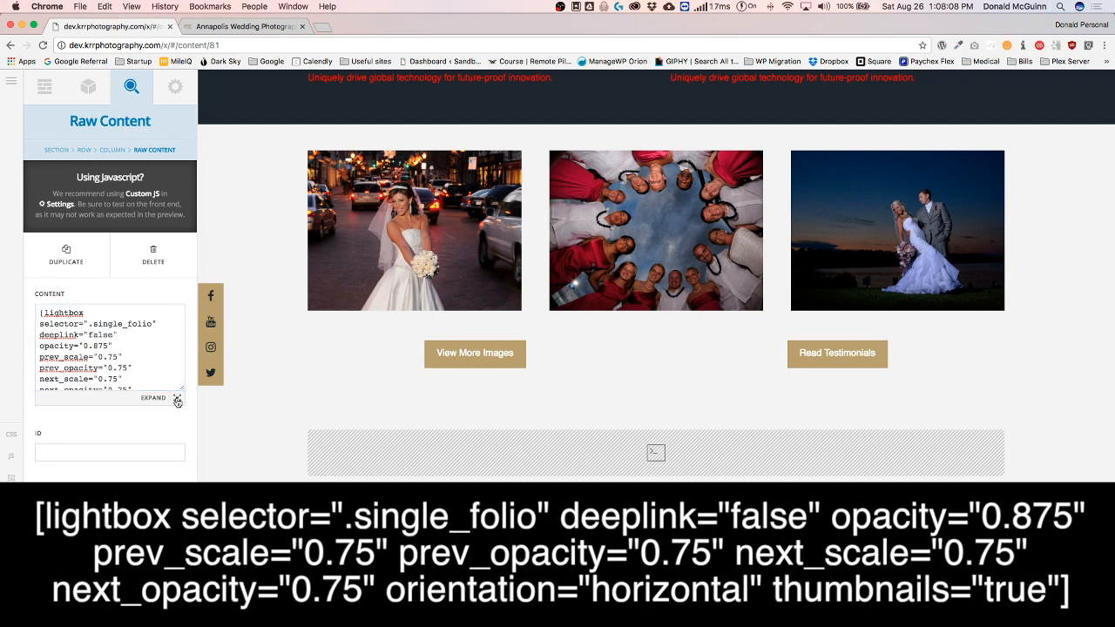
{"action": "left_click", "coordinate": [155, 397]}
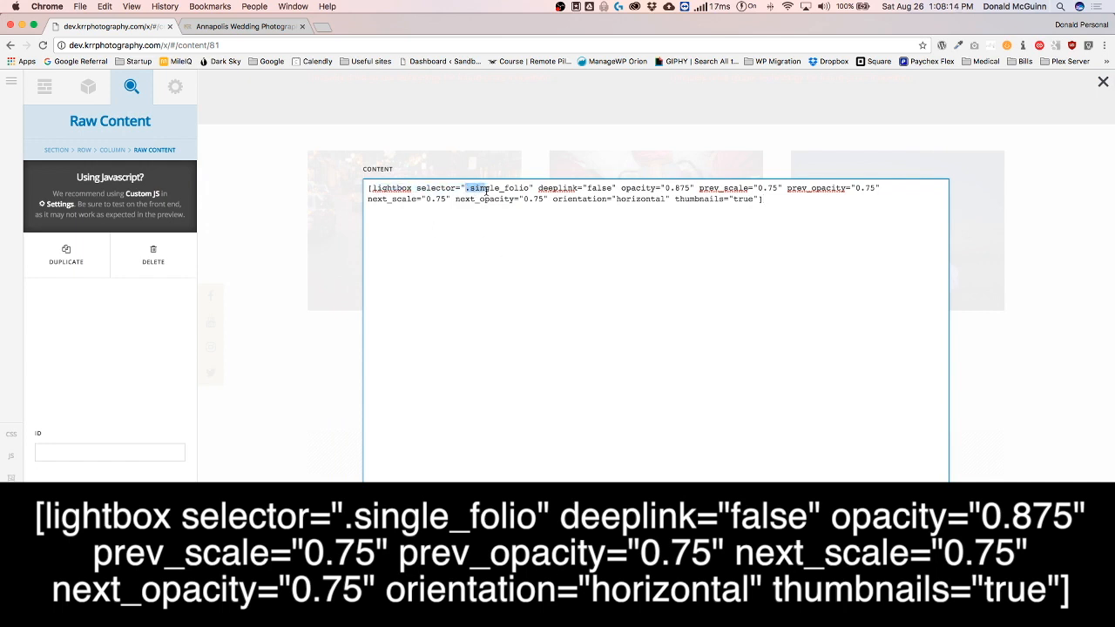
{"action": "double_click", "coordinate": [497, 188]}
{"action": "type", "text": "-"}
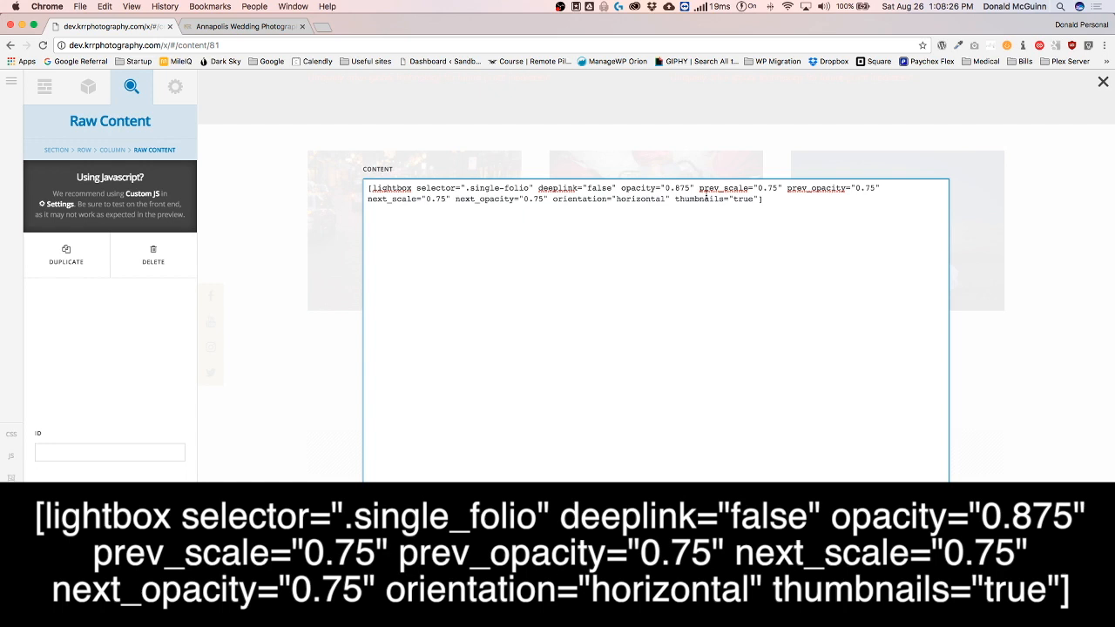
{"action": "double_click", "coordinate": [751, 188]}
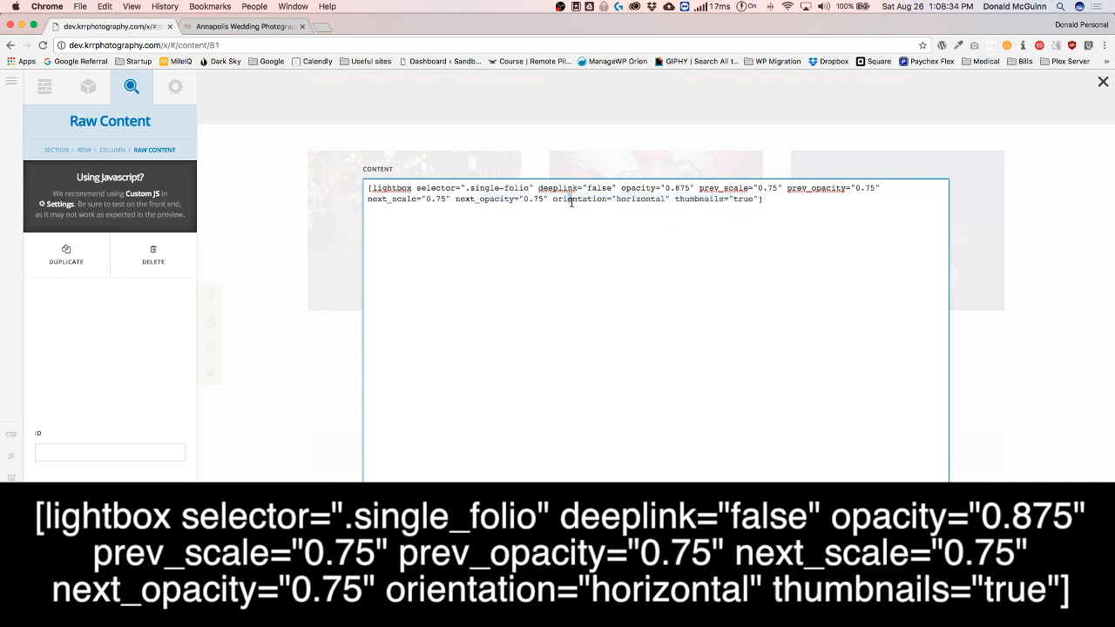
{"action": "double_click", "coordinate": [585, 199]}
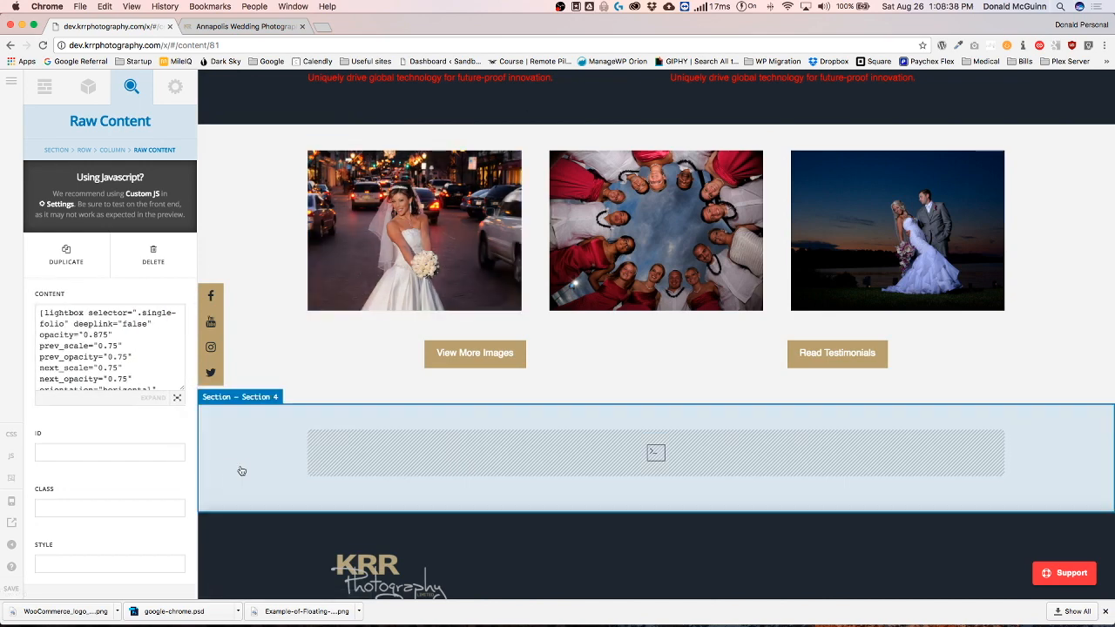
{"action": "mouse_move", "coordinate": [247, 471]}
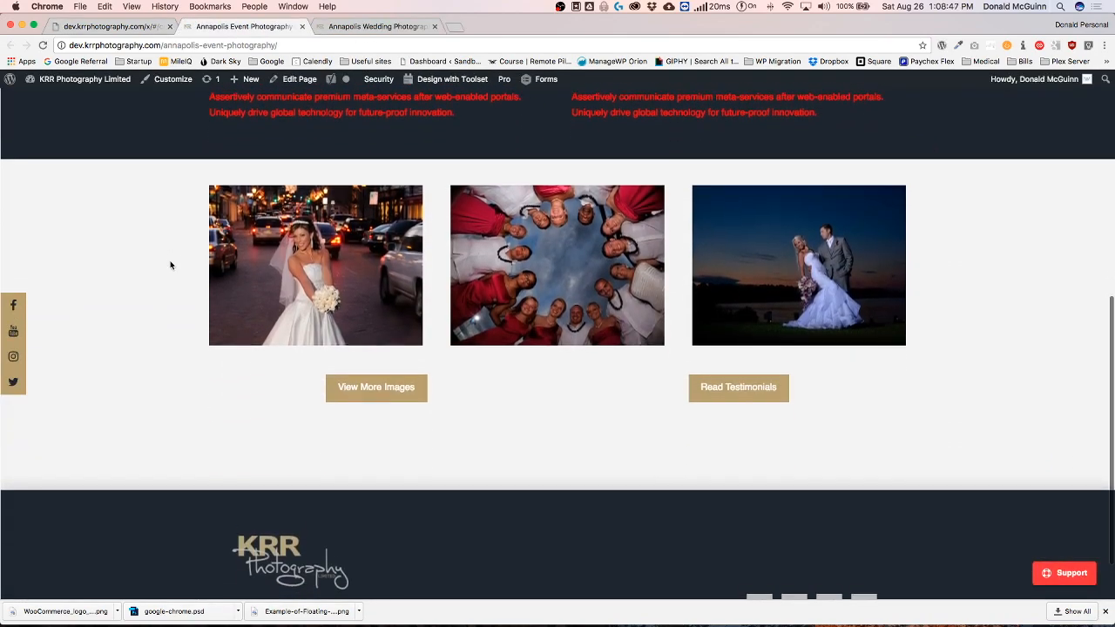
{"action": "left_click", "coordinate": [315, 265]}
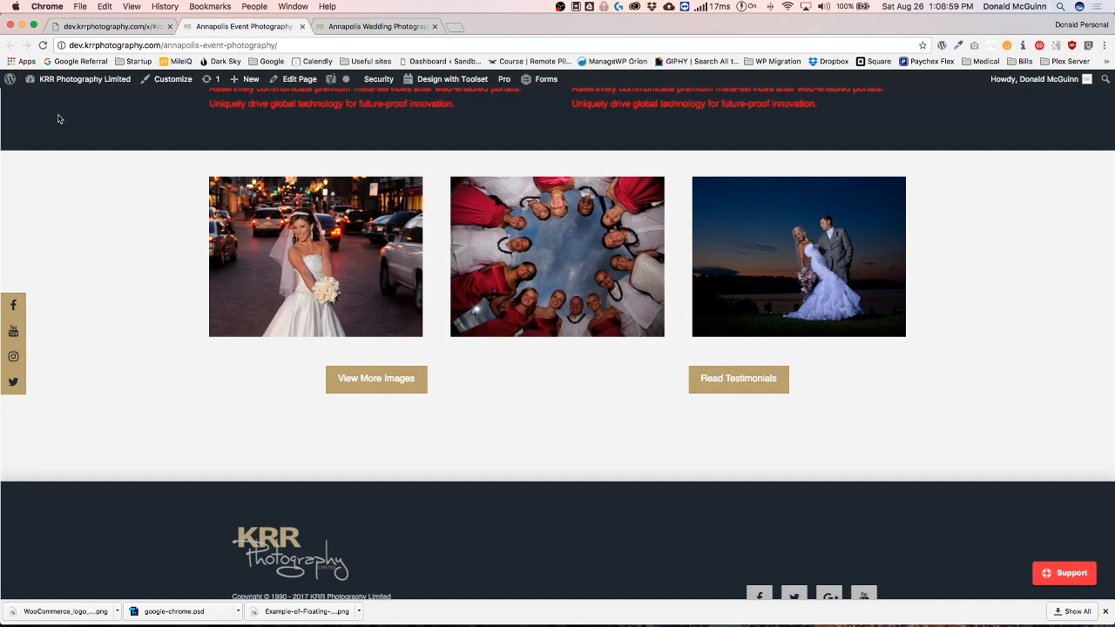
{"action": "mouse_move", "coordinate": [73, 133]}
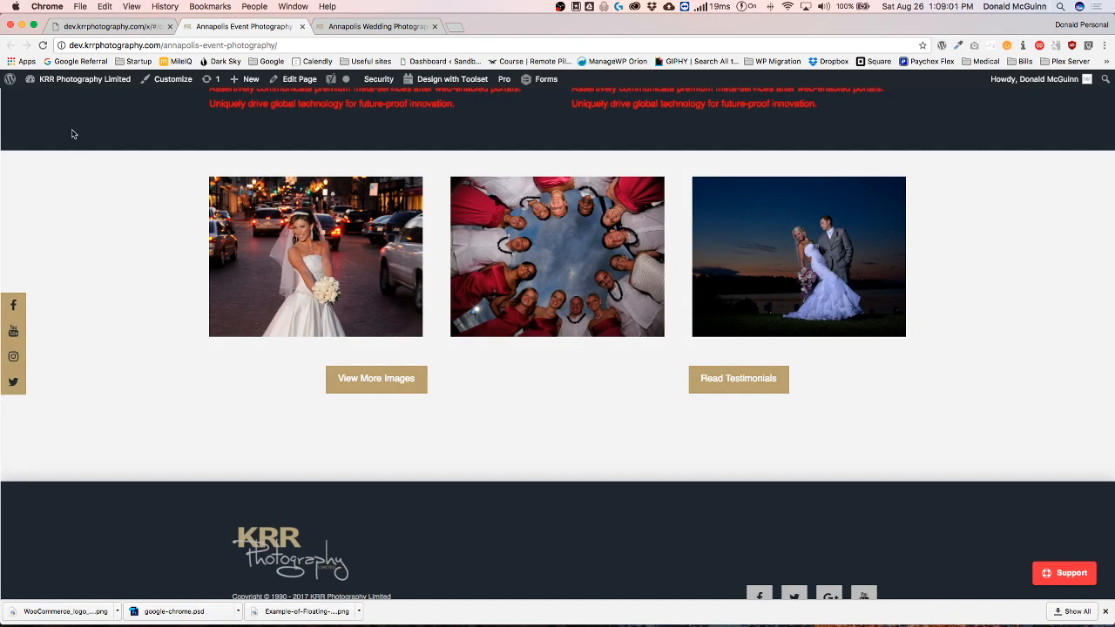